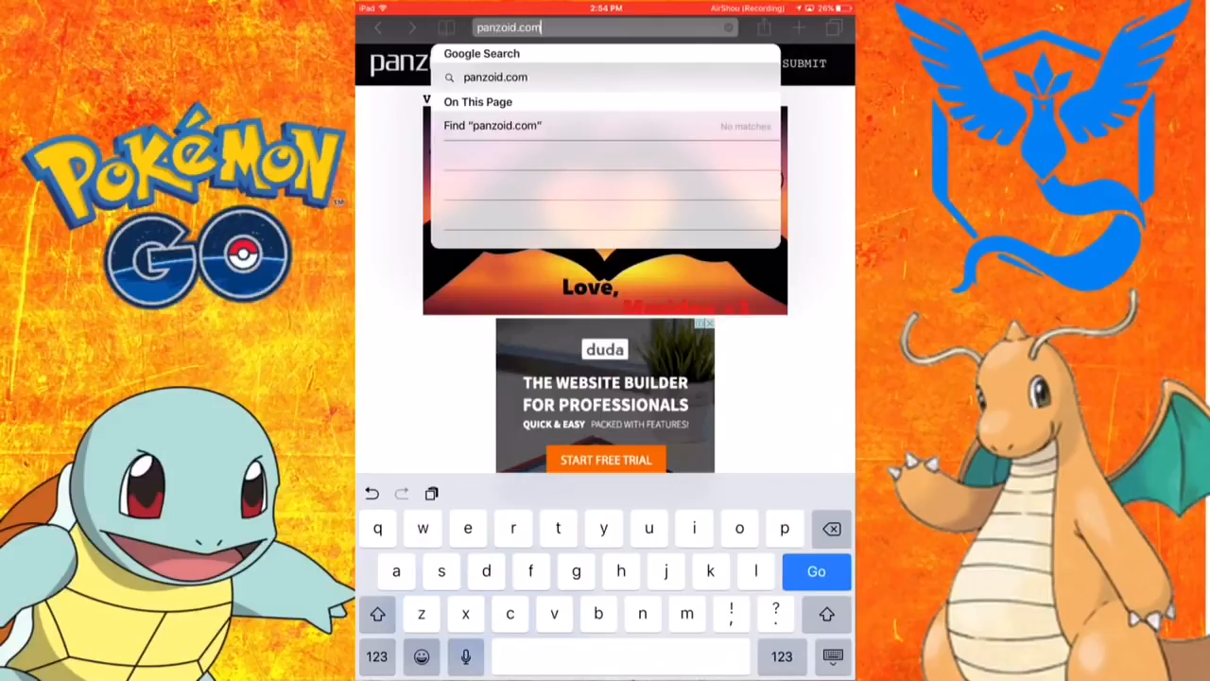
Go to panzoid.com in Safari to load the Panzoid home page.
left_click(815, 571)
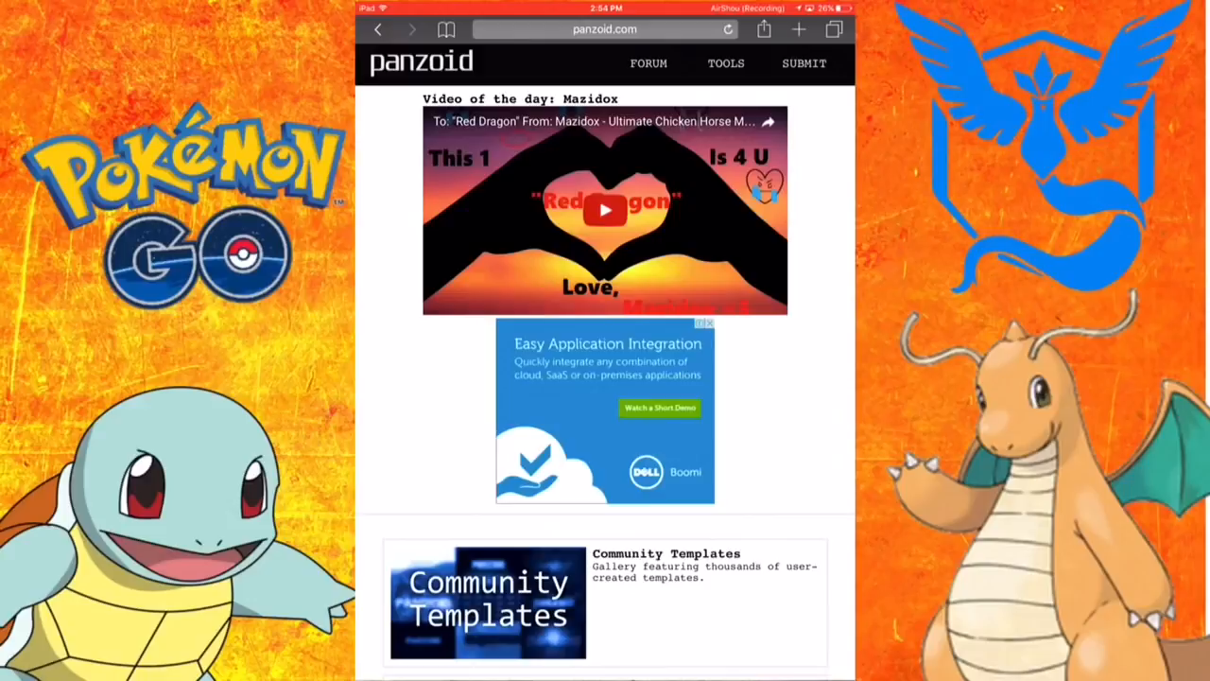
Scroll down the Panzoid homepage to reach the Community Templates card.
scroll("down", 3)
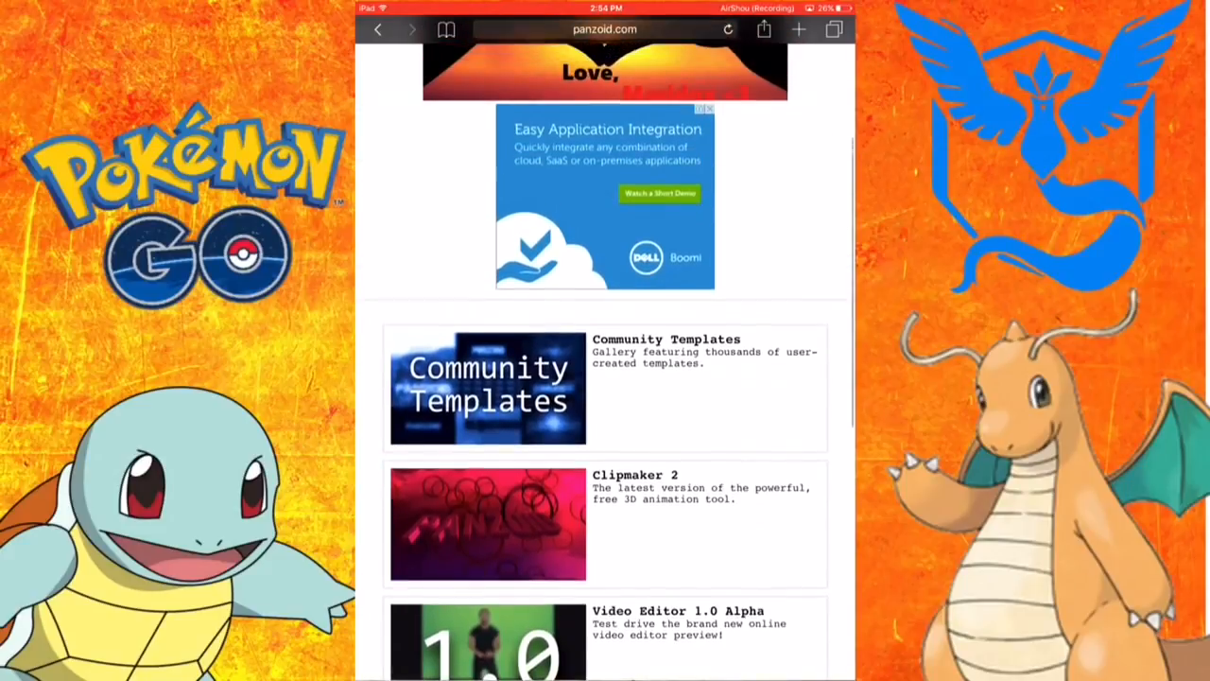
scroll("down", 3)
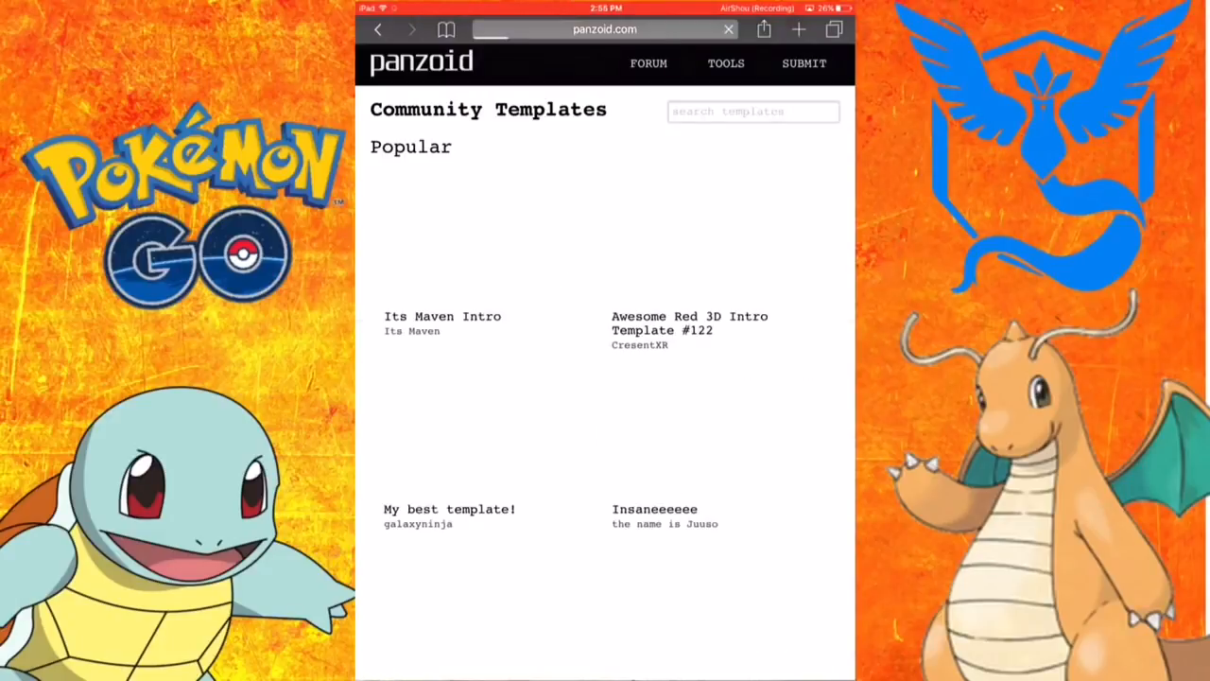
Scroll further down the gallery to reveal the chill and Bakars purple sync intros.
scroll("down", 3)
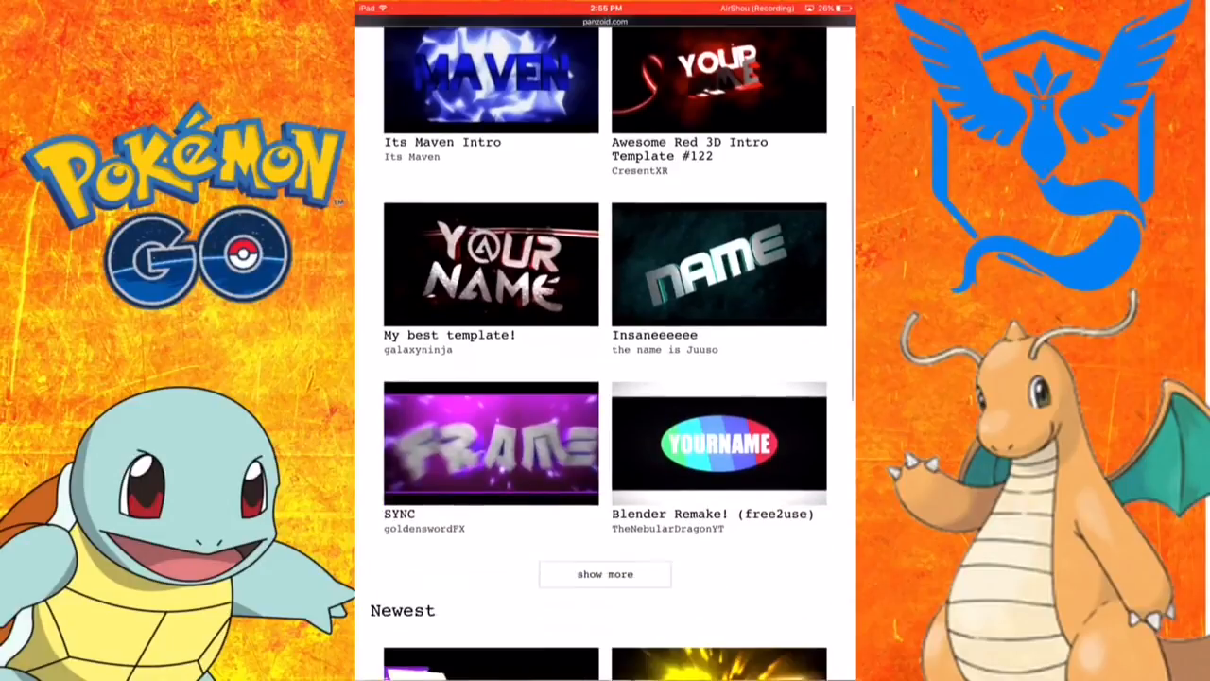
scroll("down", 3)
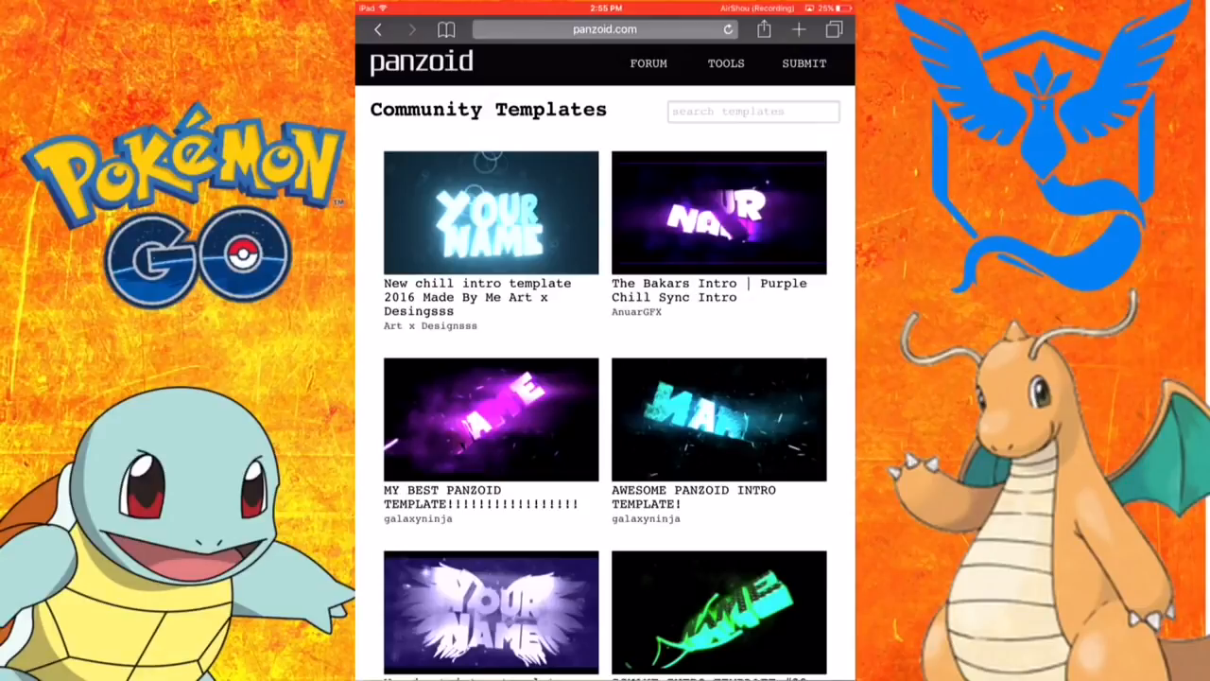
Open 'The Bakars Intro | Purple Chill Sync Intro' template in Clipmaker 2.
left_click(718, 419)
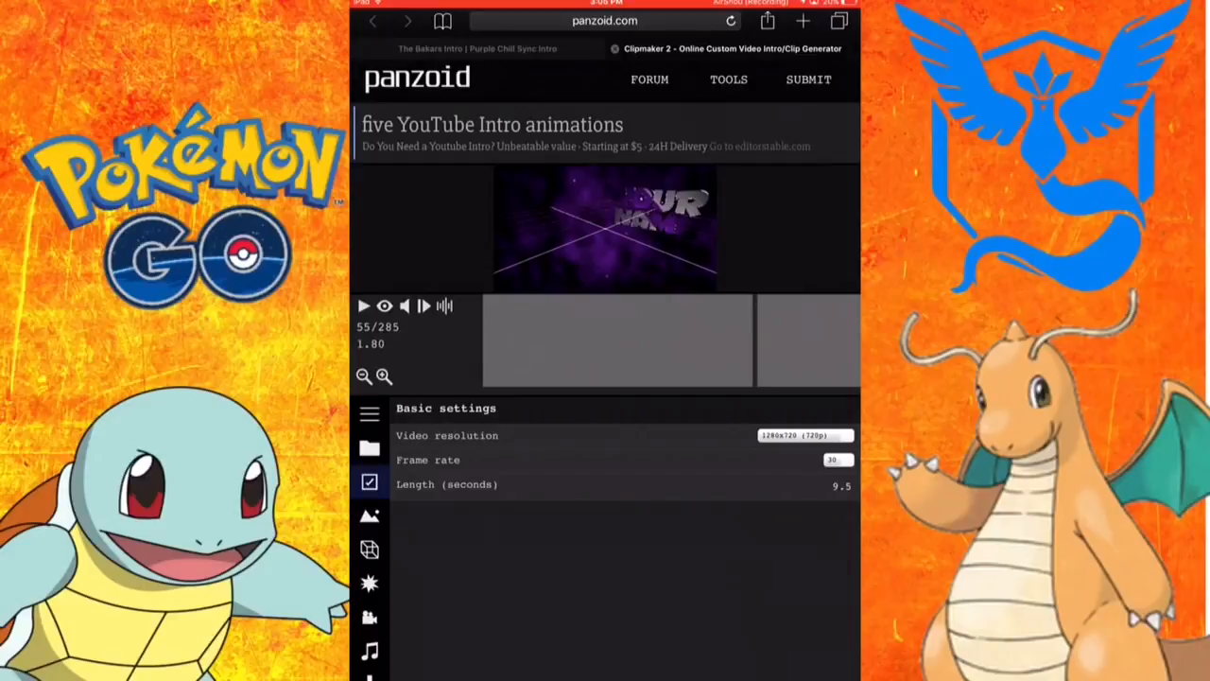
Keep the 1280x720 video resolution and show the AnuarTBF LightKit object list.
left_click(804, 435)
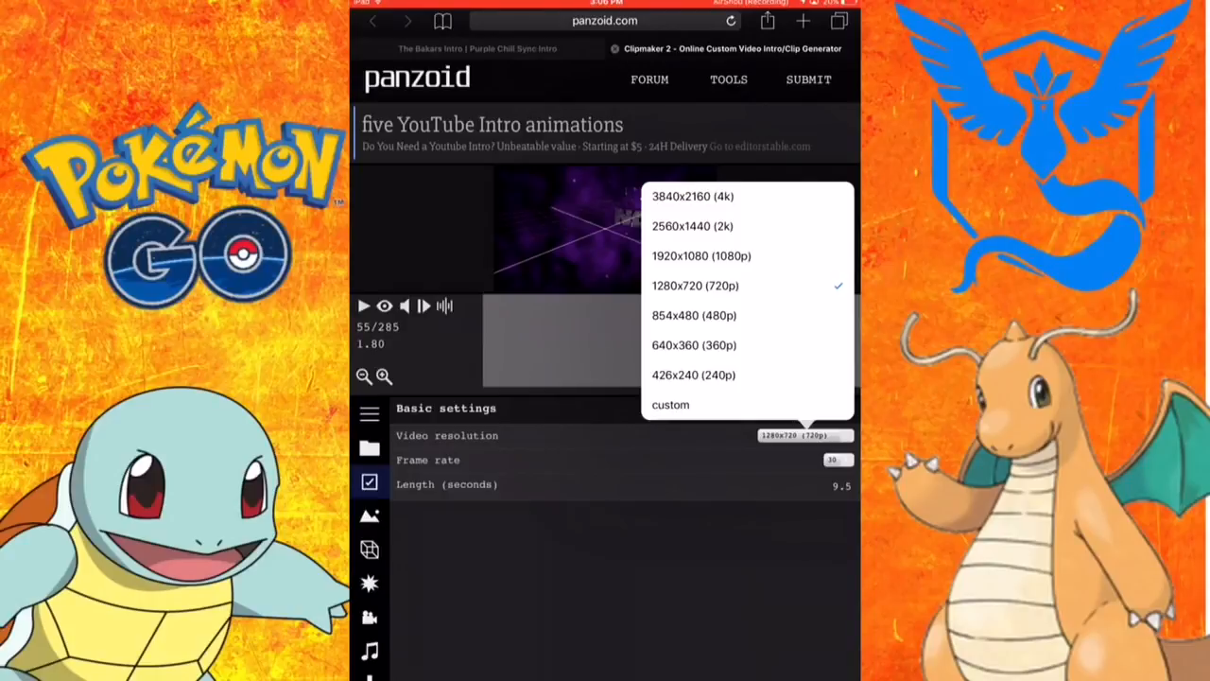
left_click(836, 460)
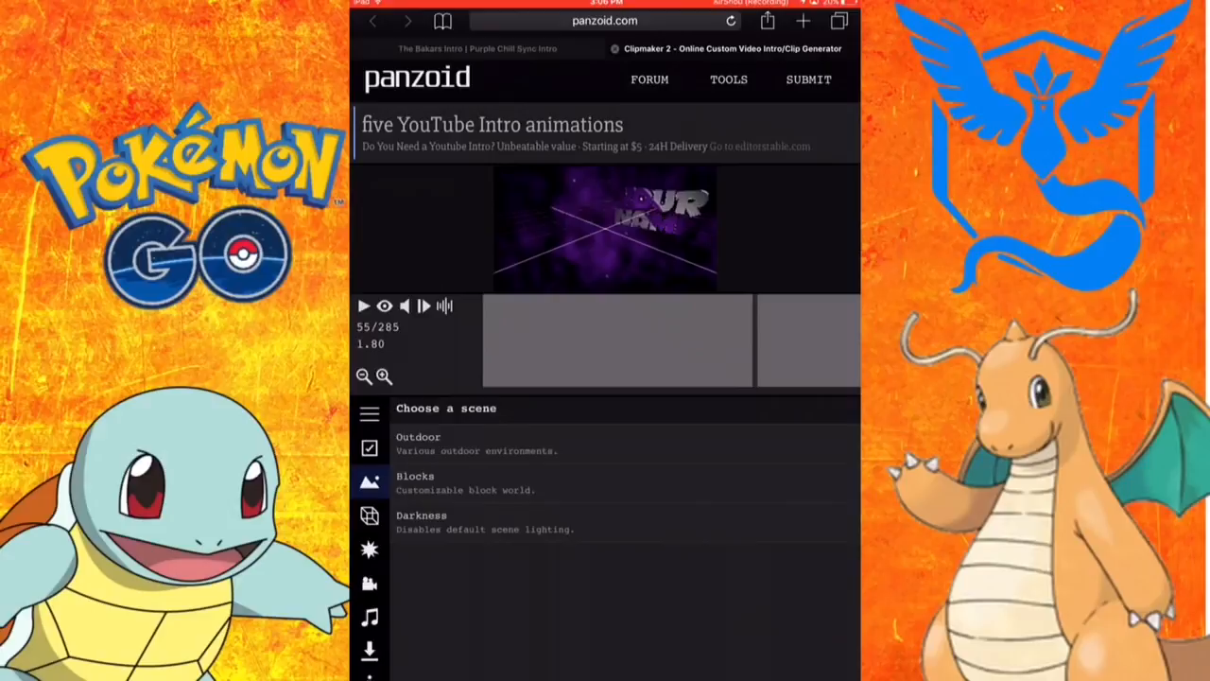
left_click(370, 481)
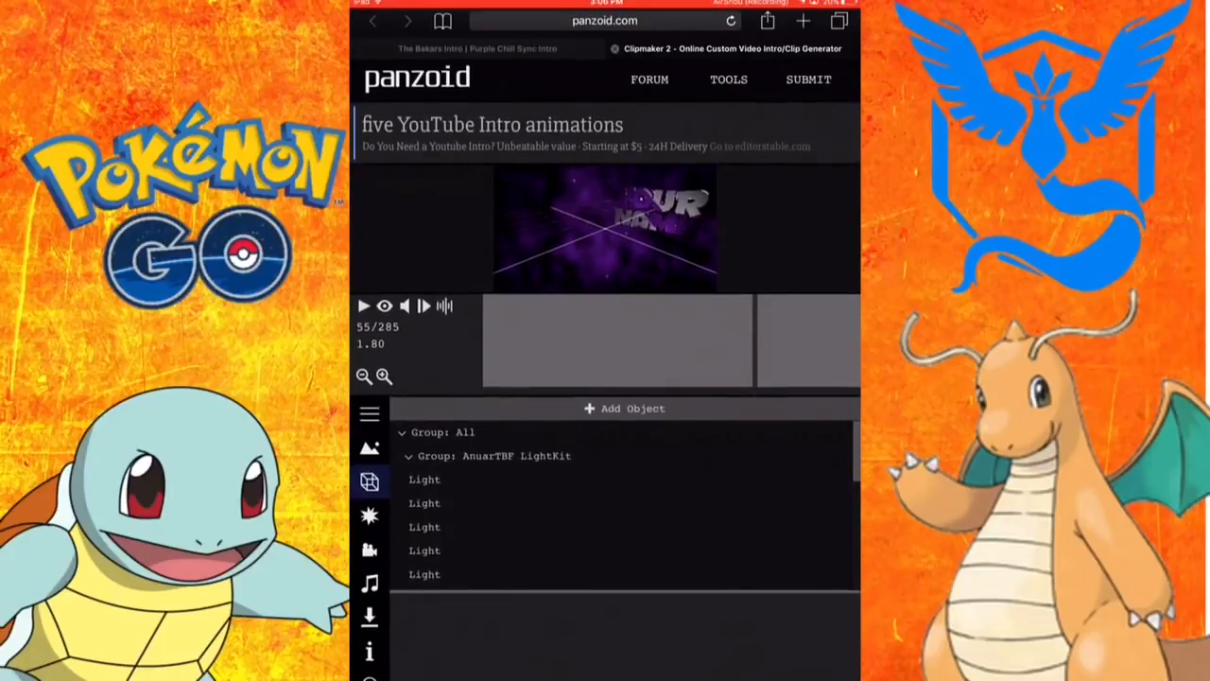
Scroll past the lights to Group: Text 1 and select the first 'Text: YOUR' object.
left_click(425, 550)
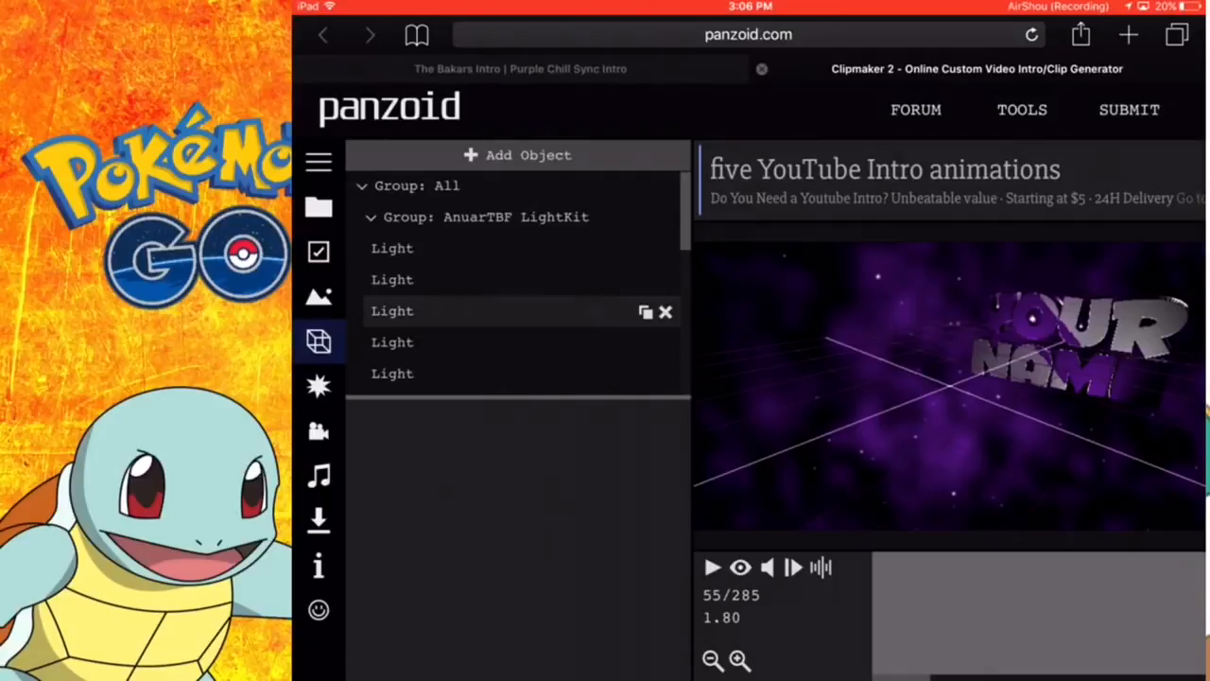
scroll("down", 3)
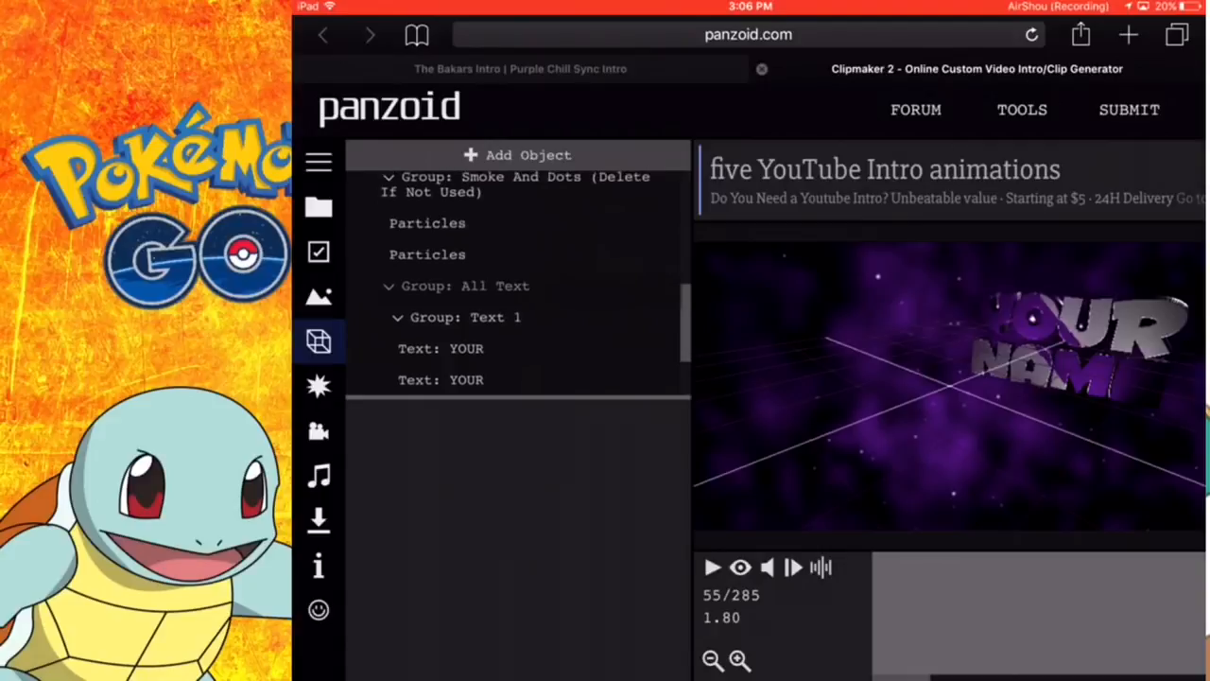
scroll("down", 3)
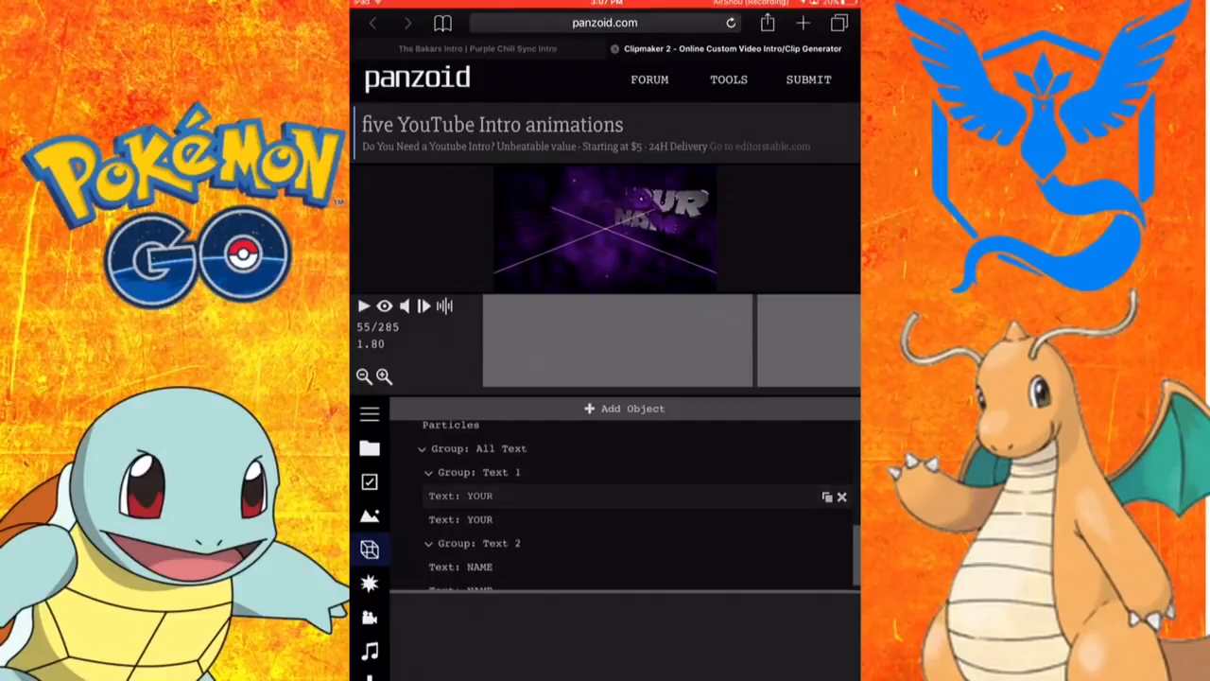
left_click(492, 496)
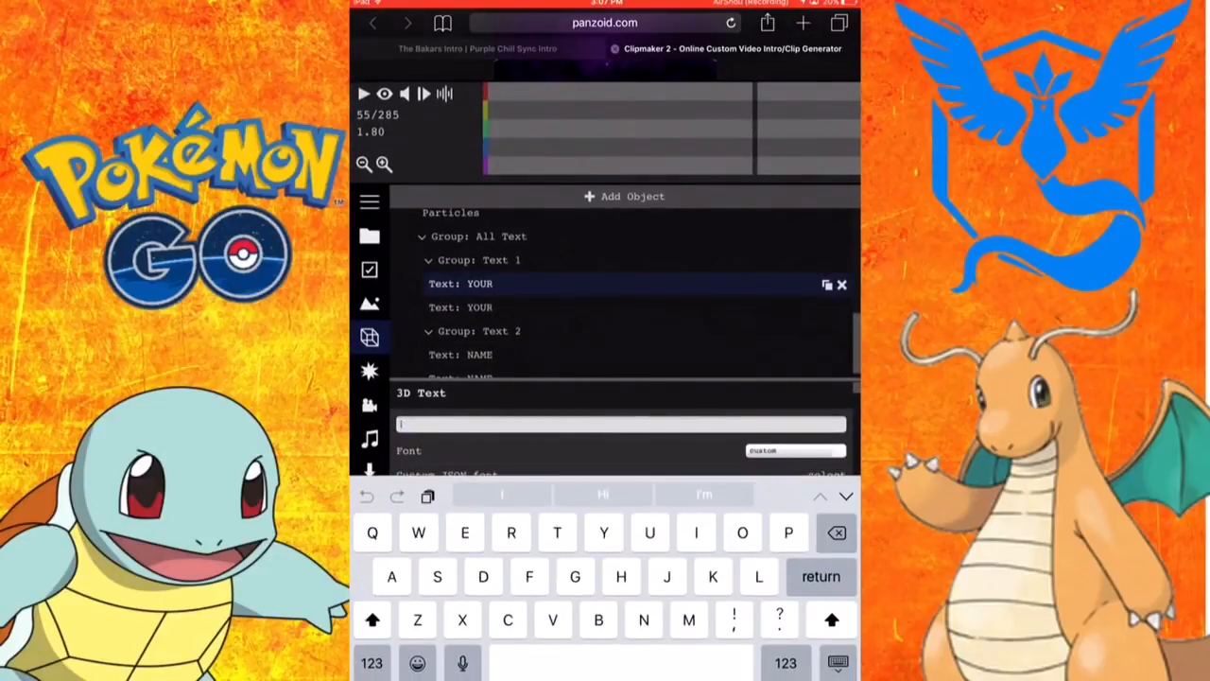
Replace the first YOUR object's 3D text with POKS.
type("POK")
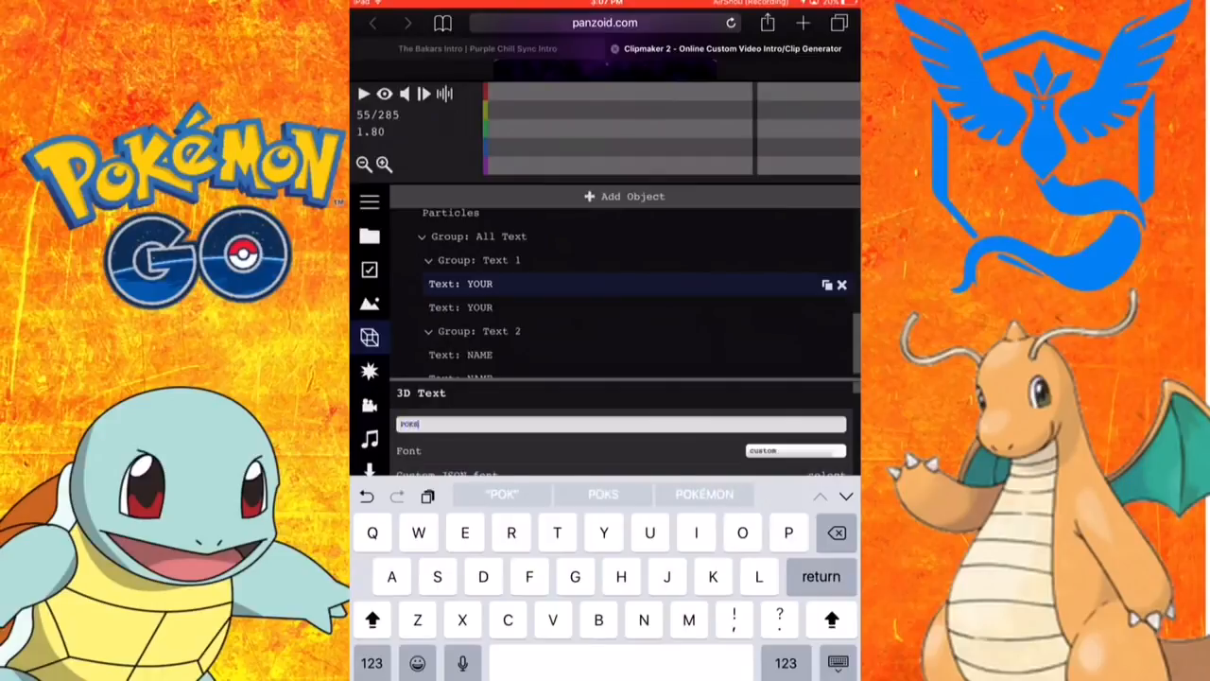
left_click(624, 308)
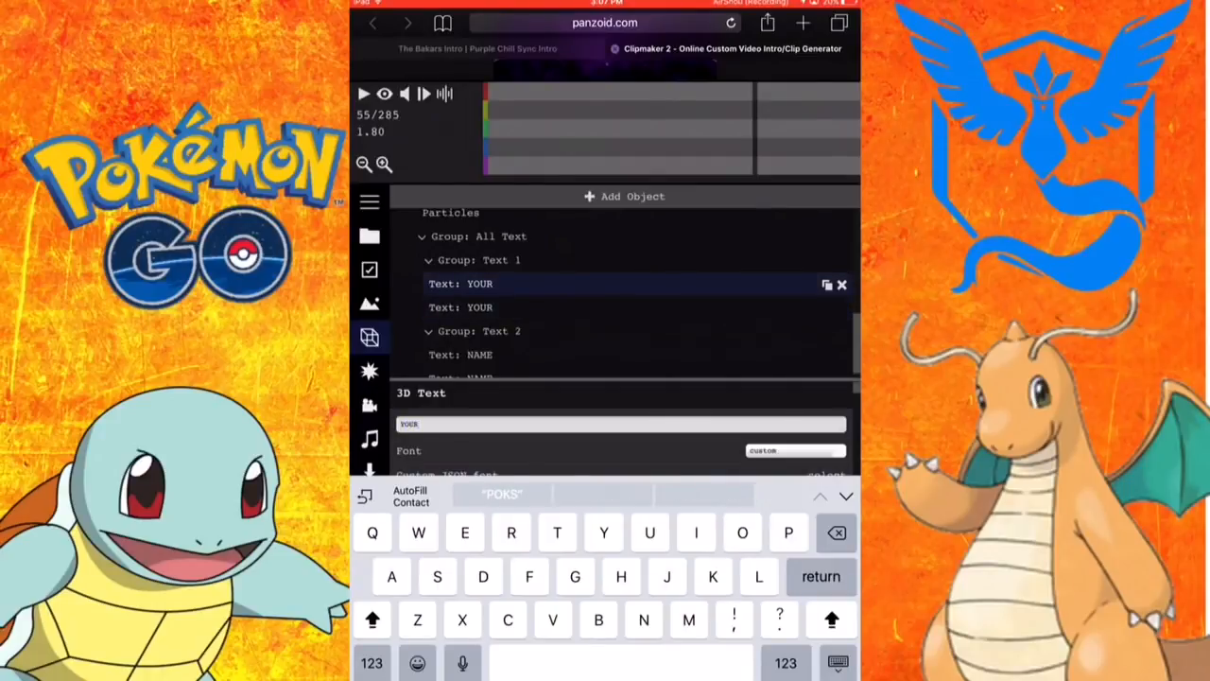
key("backspace")
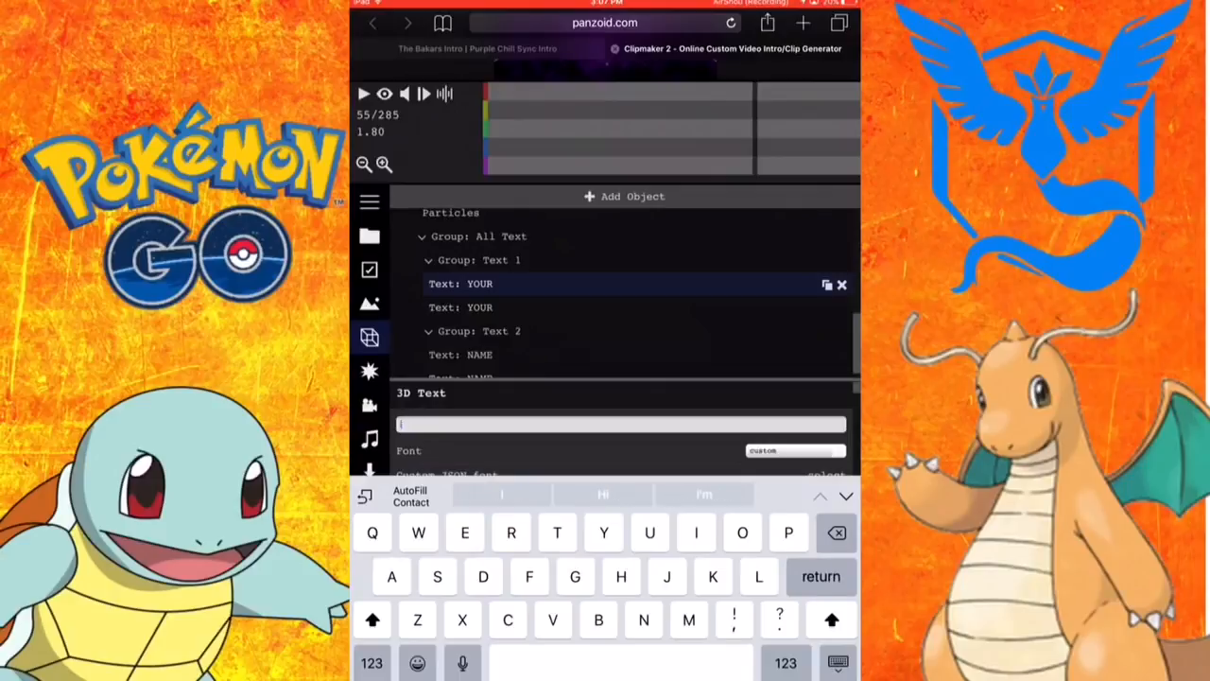
type("Poks")
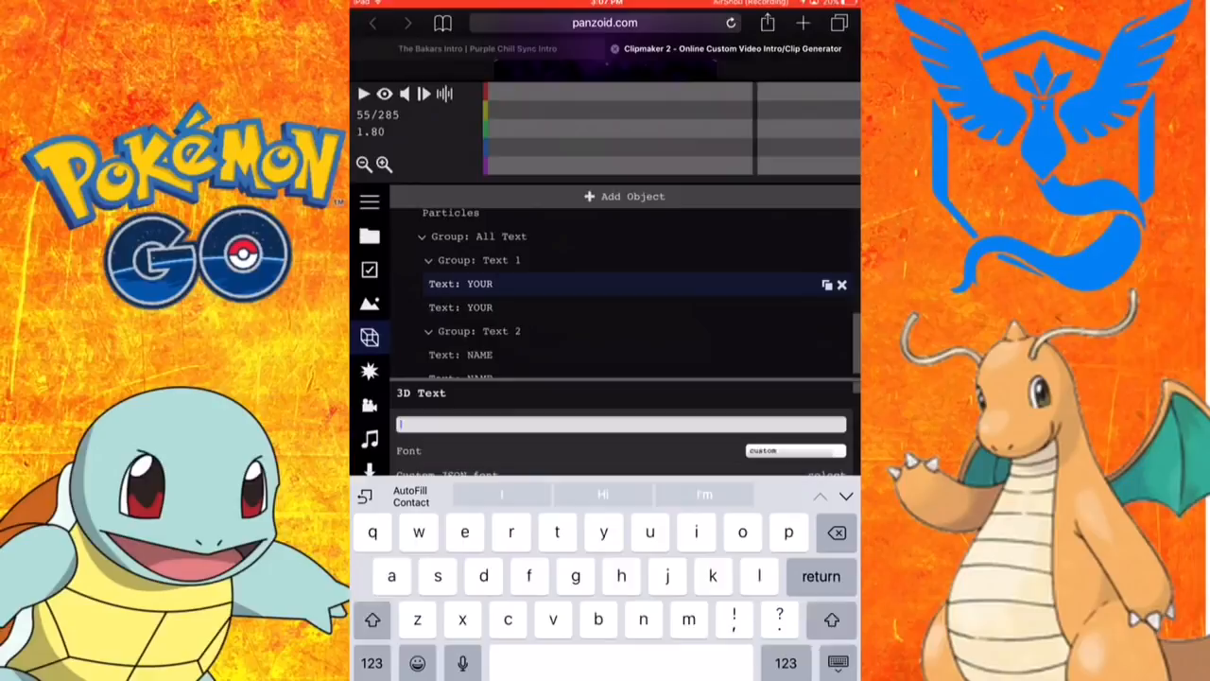
type("POKE")
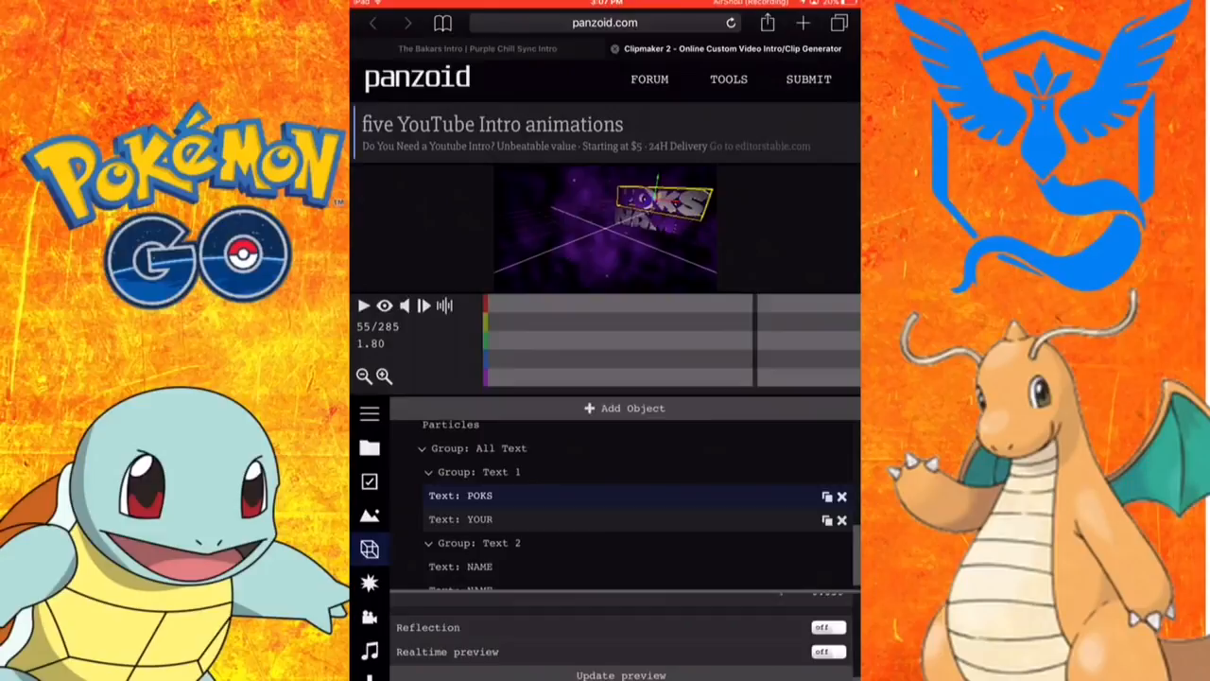
left_click(461, 518)
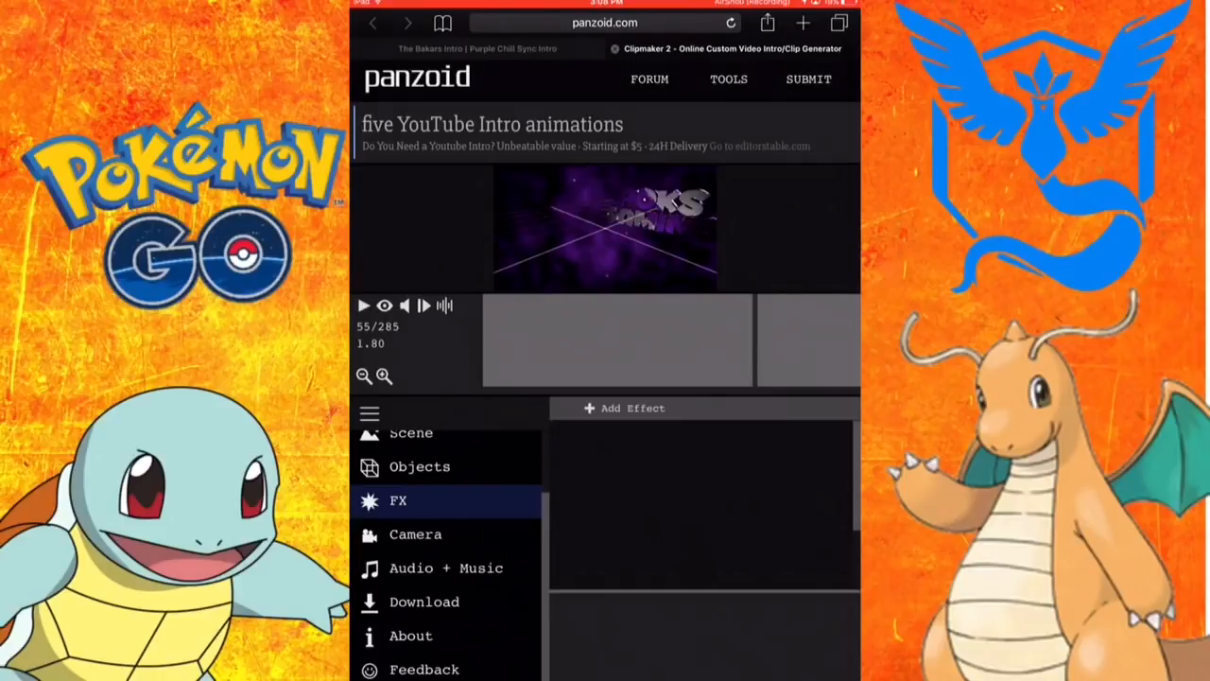
Move through the FX and Camera panels to the Download settings panel.
left_click(398, 500)
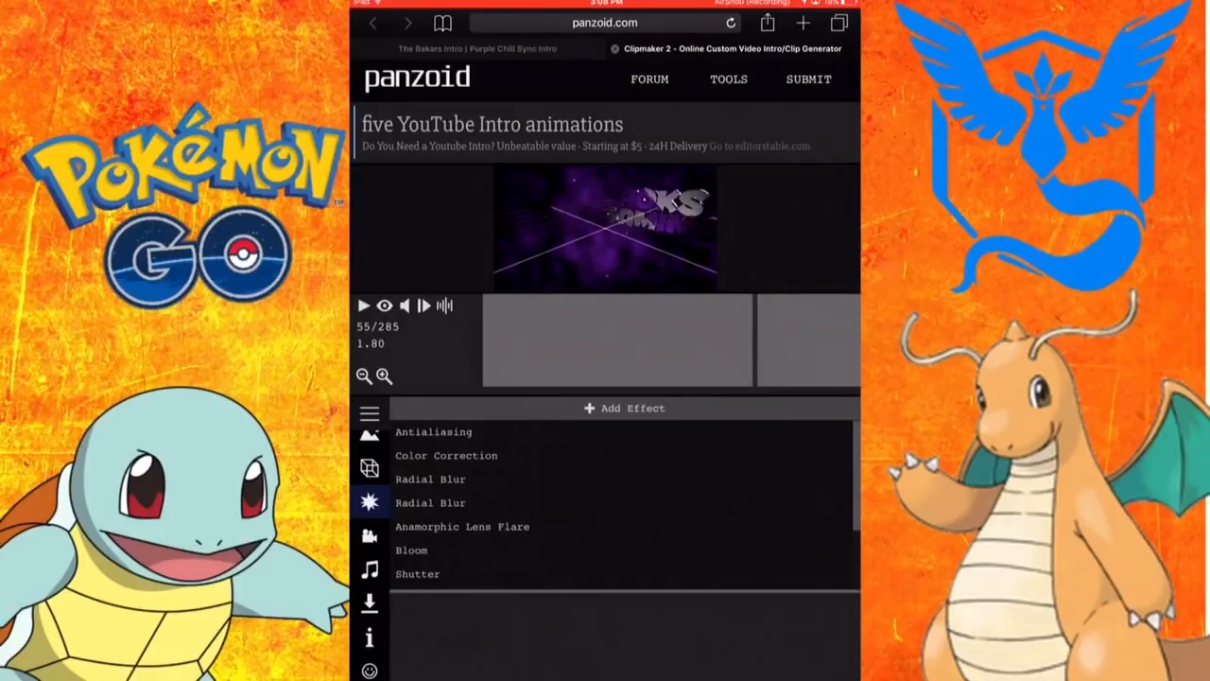
left_click(368, 535)
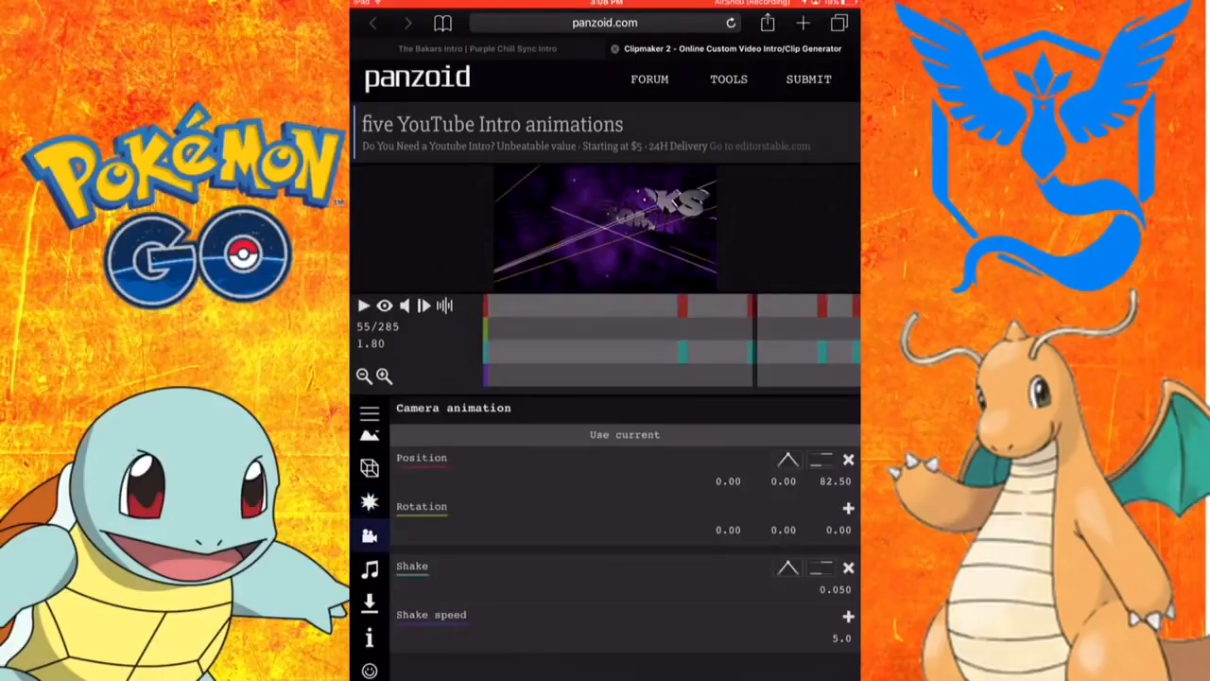
left_click(370, 413)
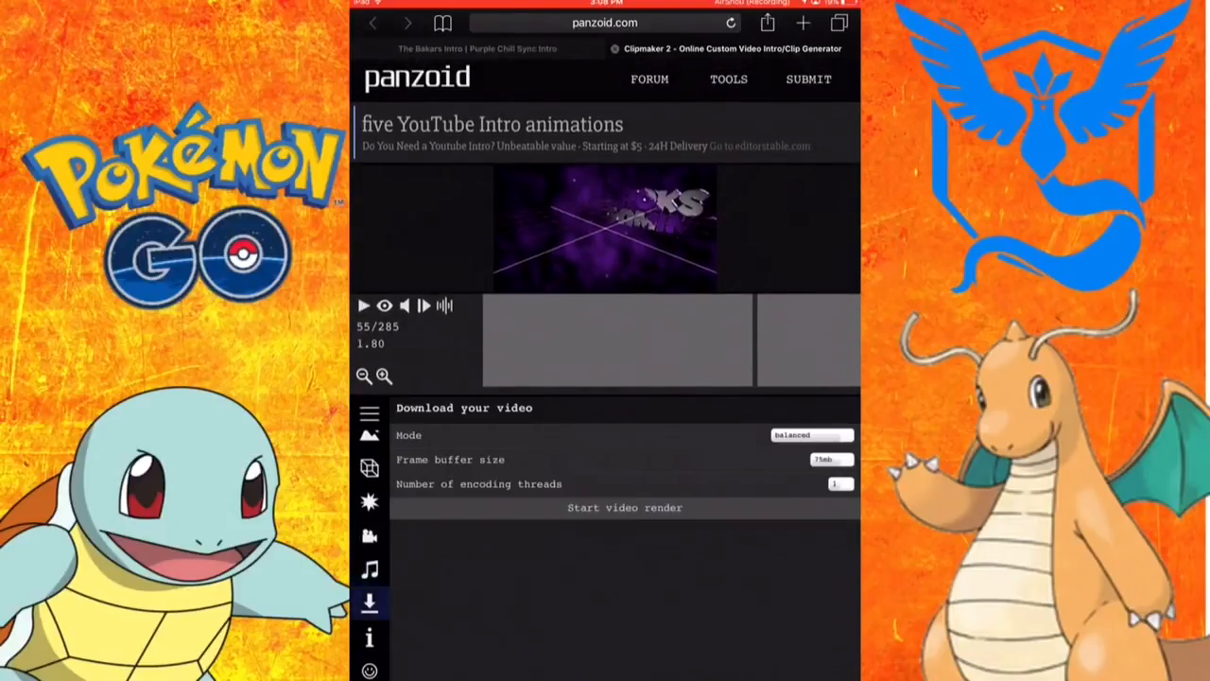
Change the download Mode from balanced to best quality.
left_click(811, 435)
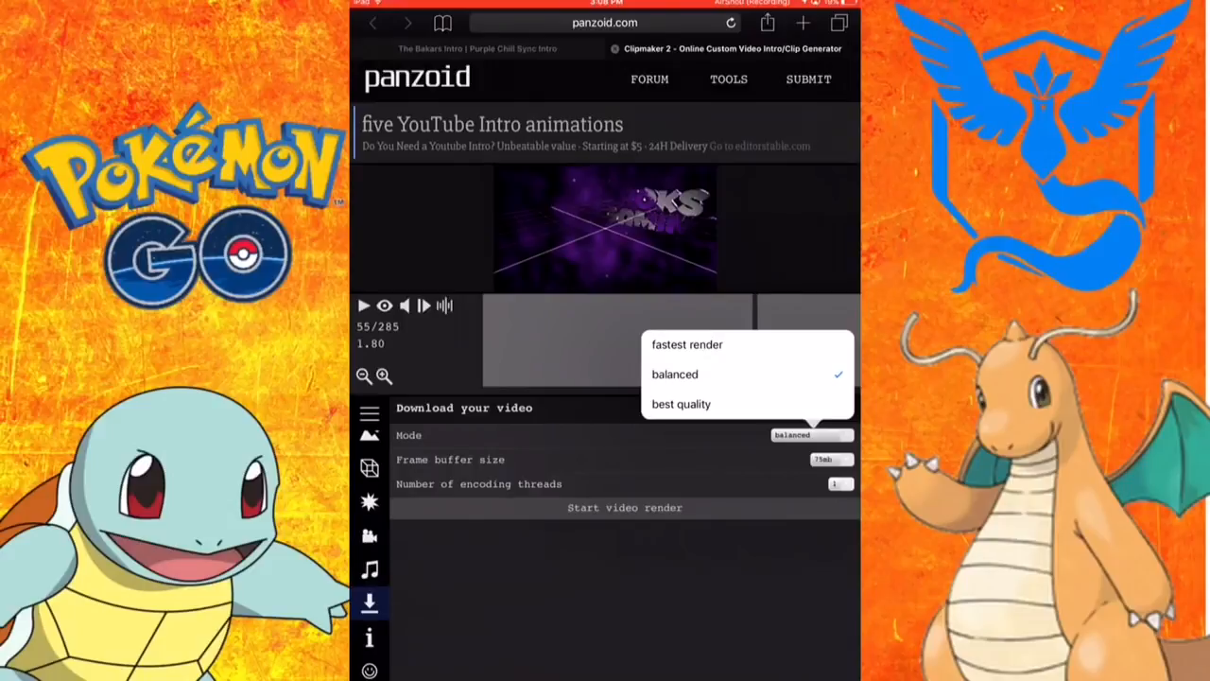
left_click(681, 404)
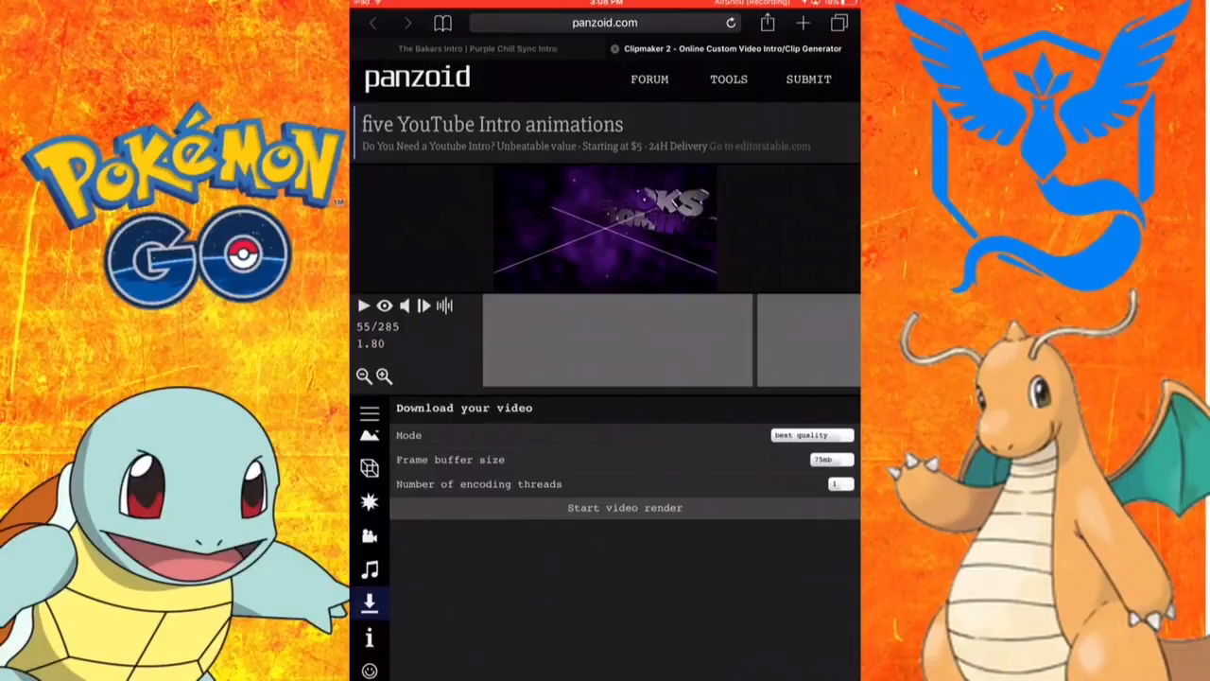
left_click(830, 459)
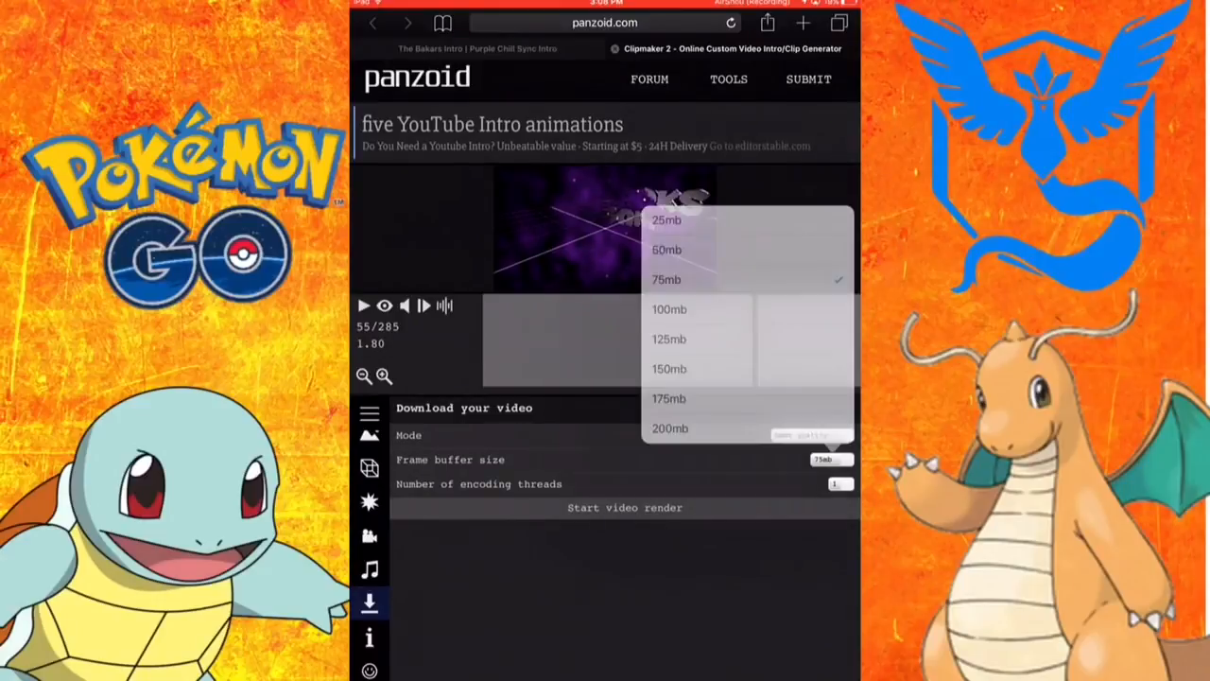